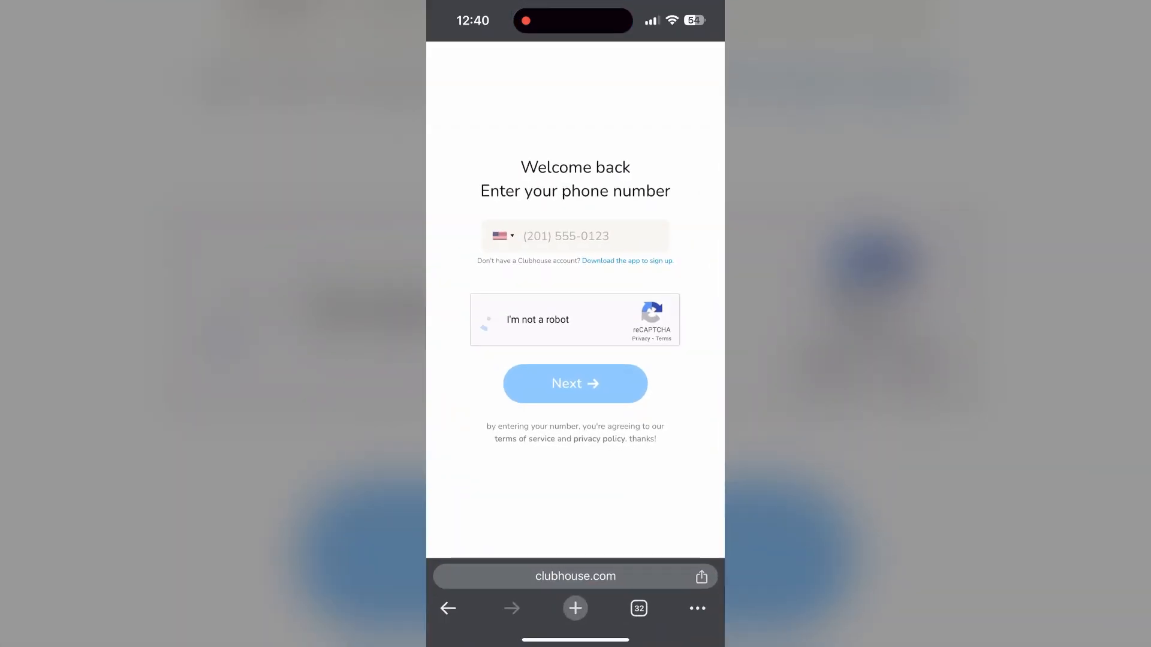
# - Tick Clubhouse's 'I'm not a robot' reCAPTCHA checkbox and bring up Chrome's options menu
pyautogui.click(490, 319)
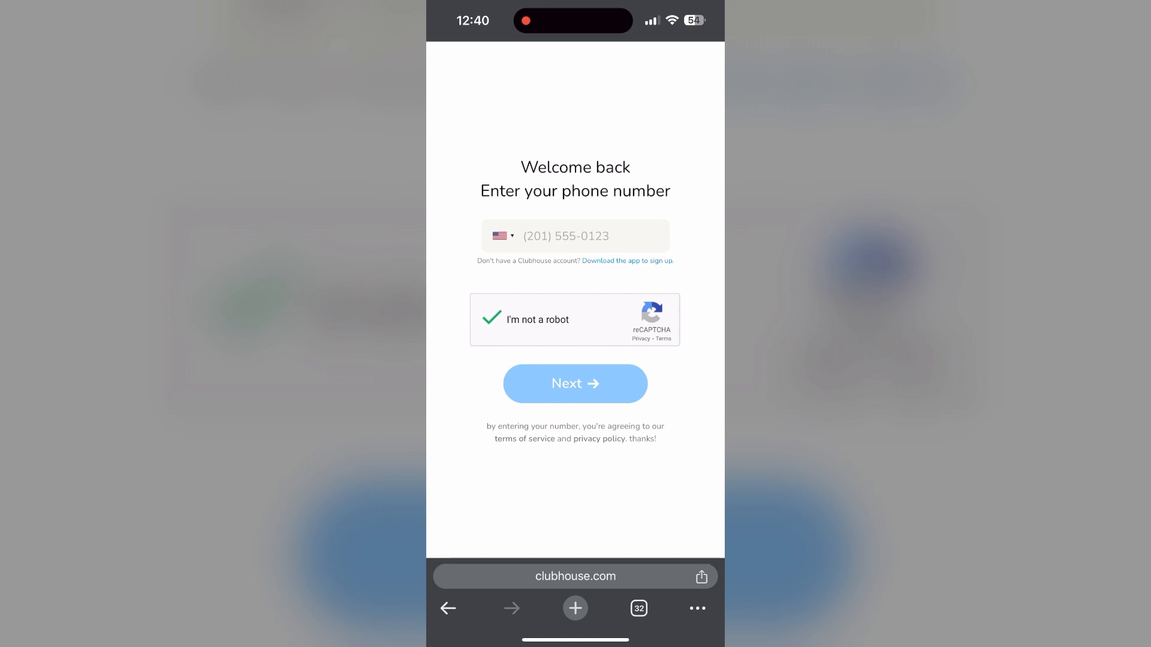
pyautogui.click(696, 609)
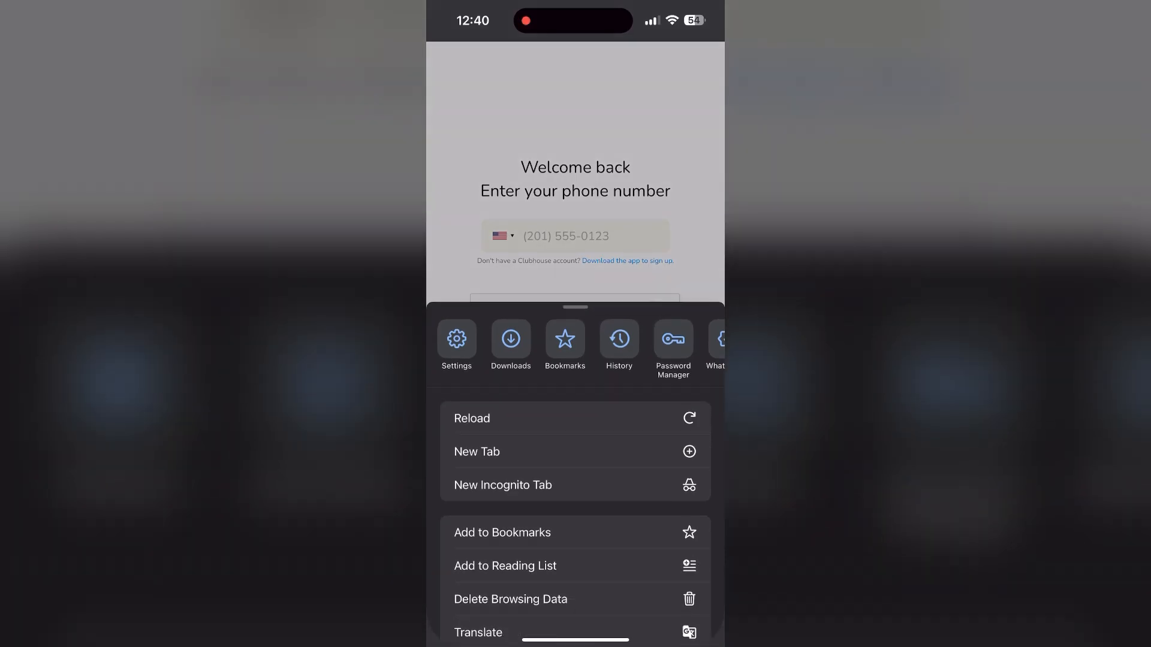
# - Go to Chrome's History and open its Delete Browsing Data options
pyautogui.click(618, 345)
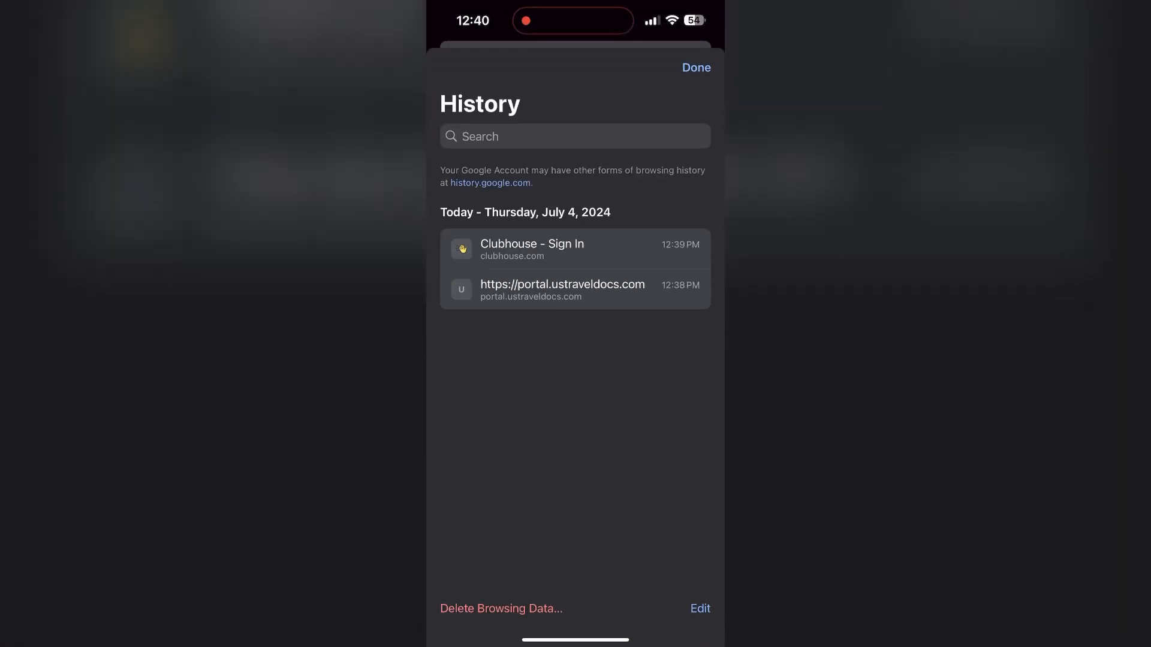
pyautogui.click(501, 609)
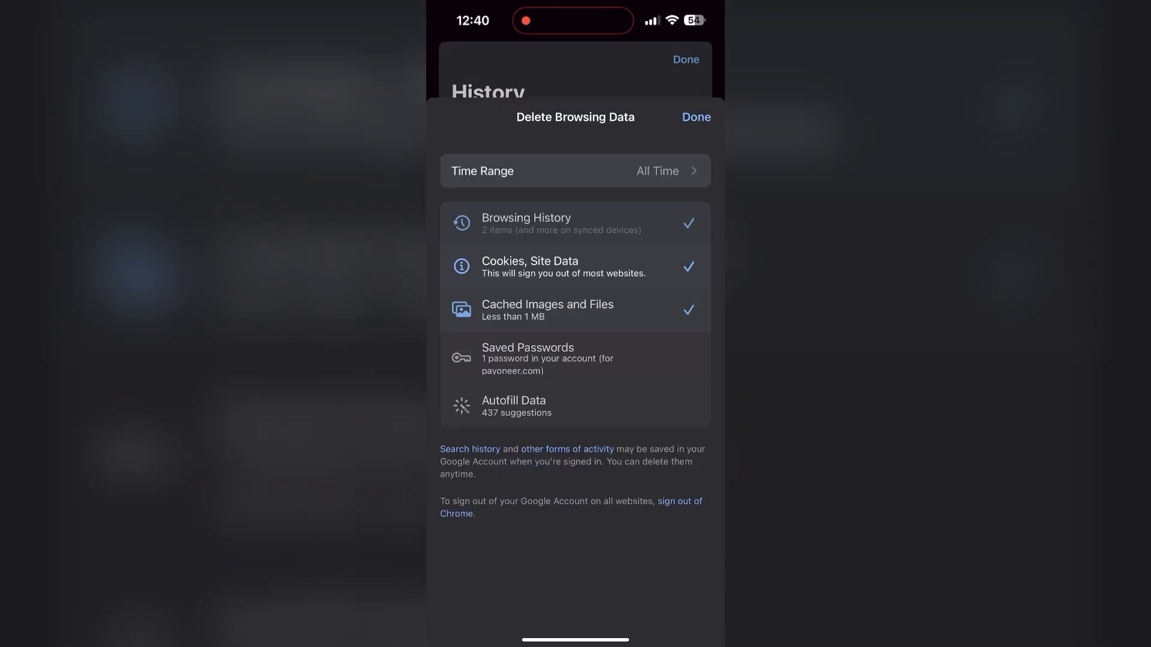
# - Confirm deletion of all-time history, cookies and site data, and cached files
pyautogui.click(575, 170)
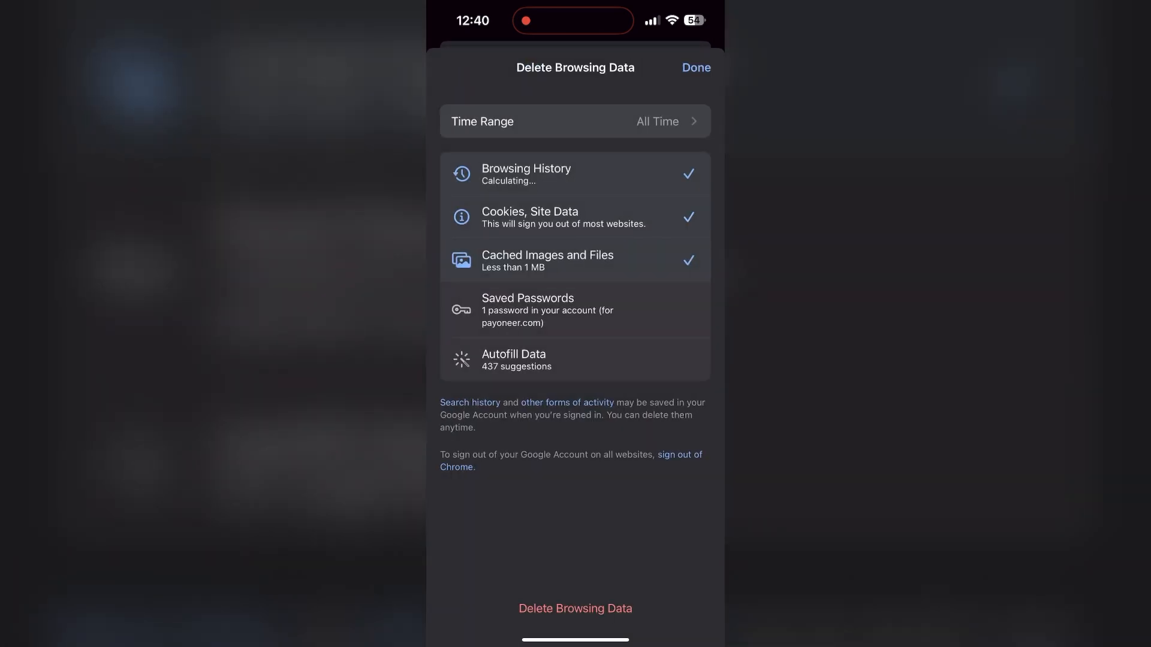
pyautogui.click(575, 609)
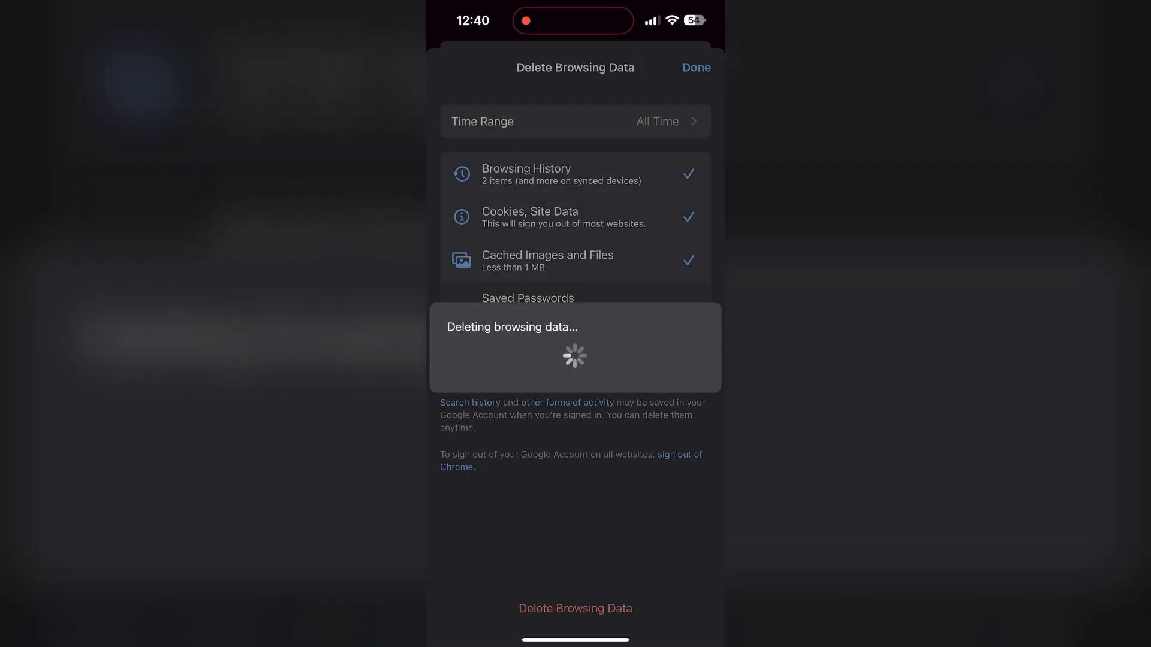